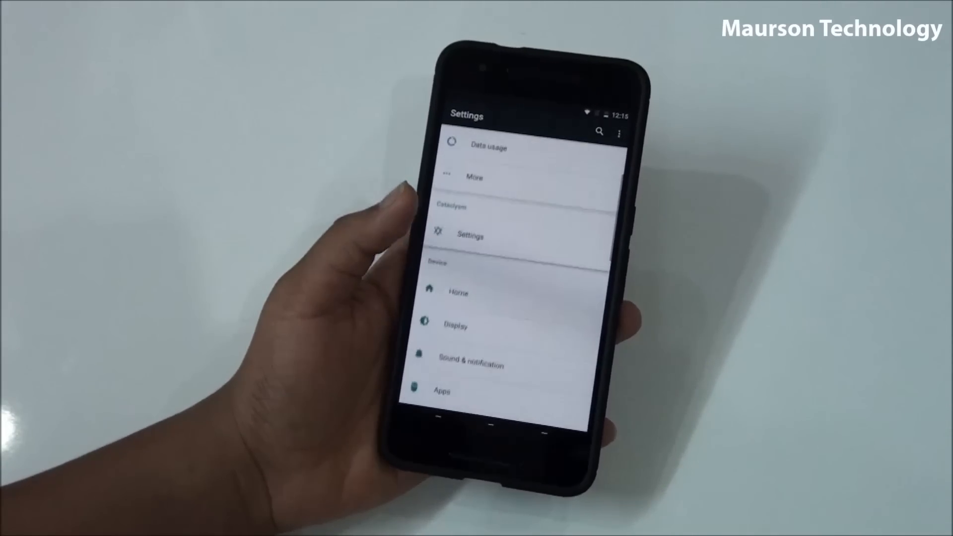
- Open the Cataclysm customization menu from the Cataclysm section of Android Settings
click(471, 235)
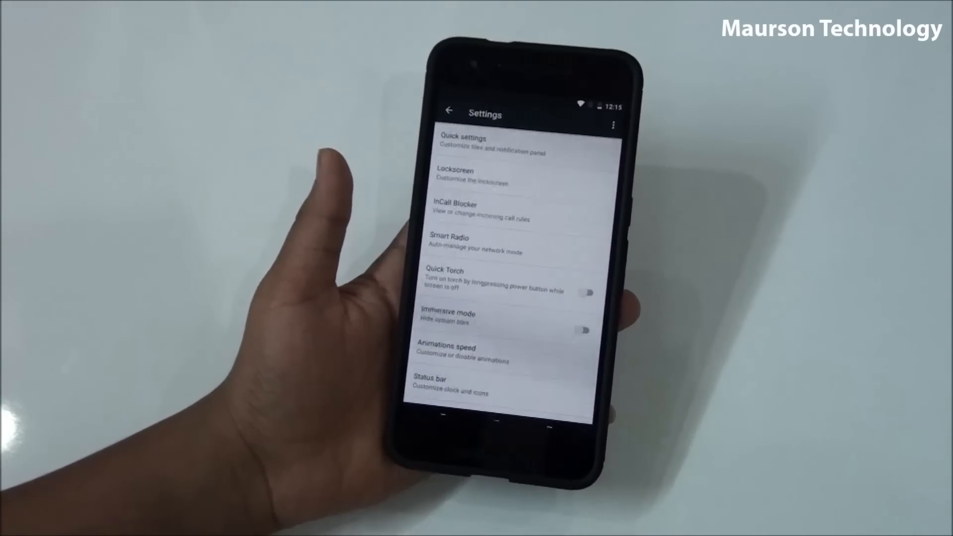
- Set Quick pulldown to 'From left' and enable quick settings haptic feedback
click(465, 146)
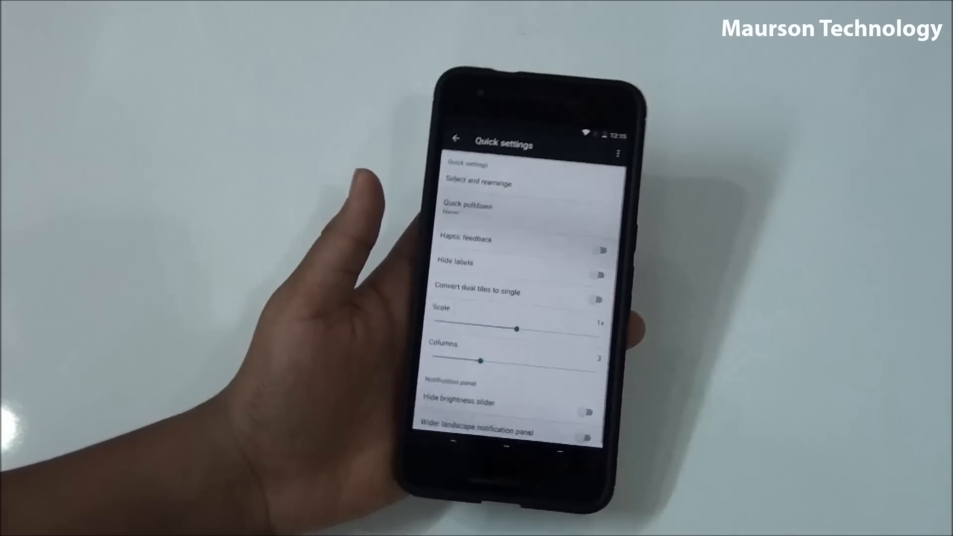
click(479, 184)
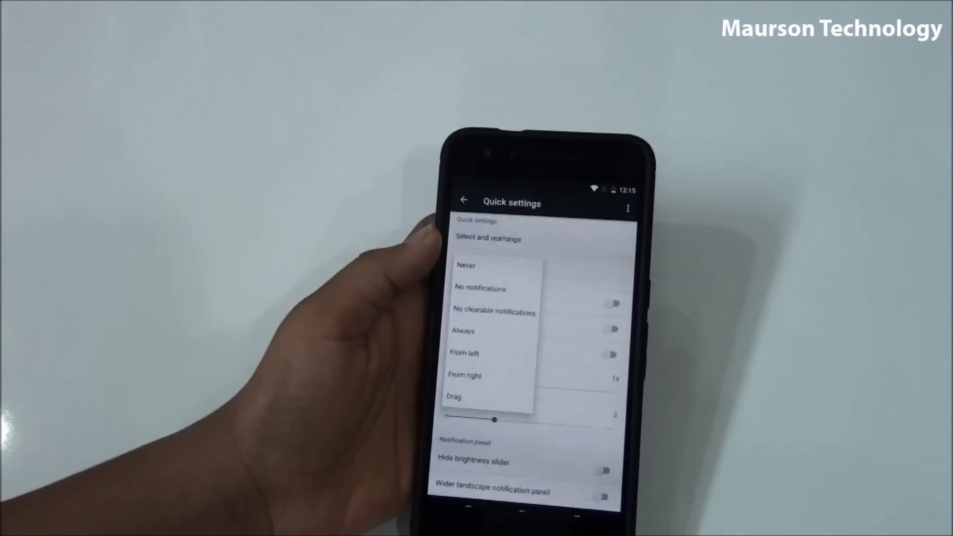
click(465, 375)
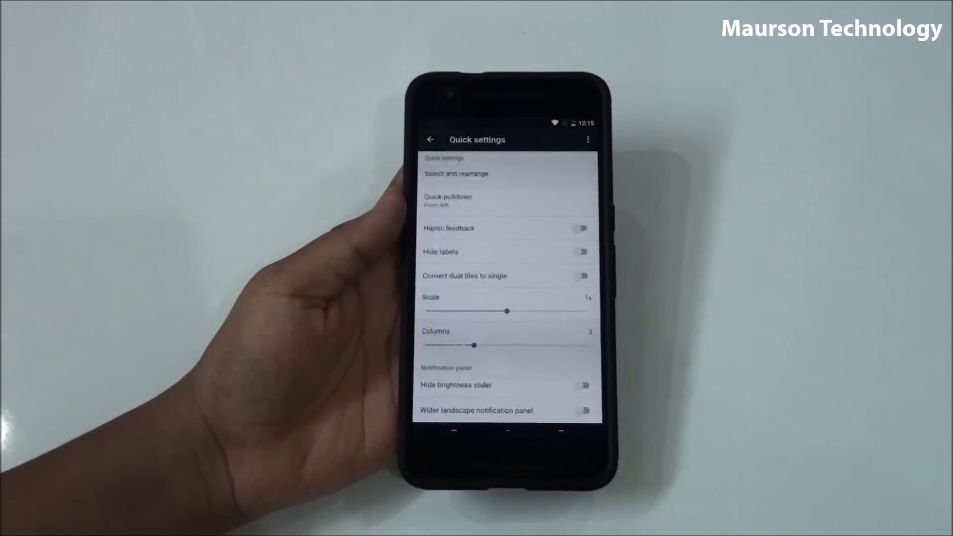
click(578, 228)
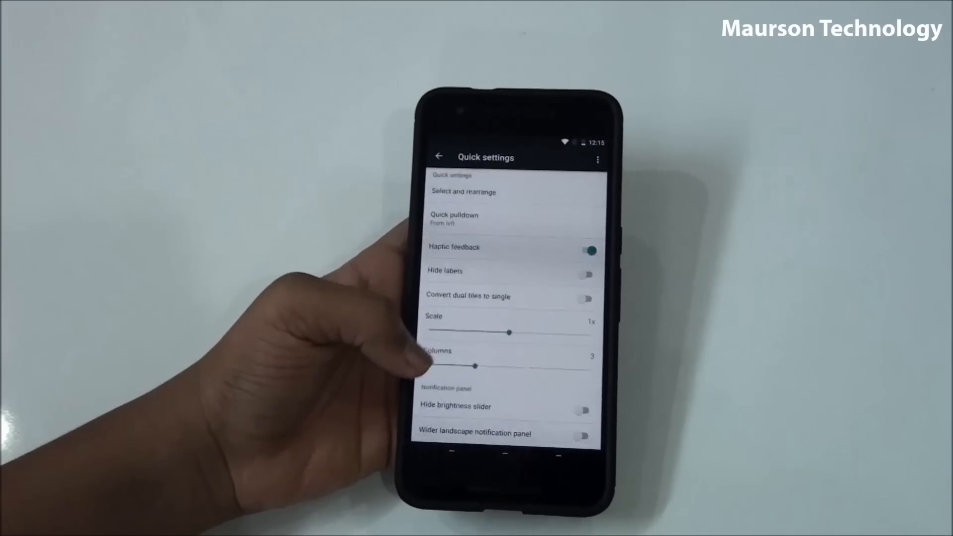
click(438, 157)
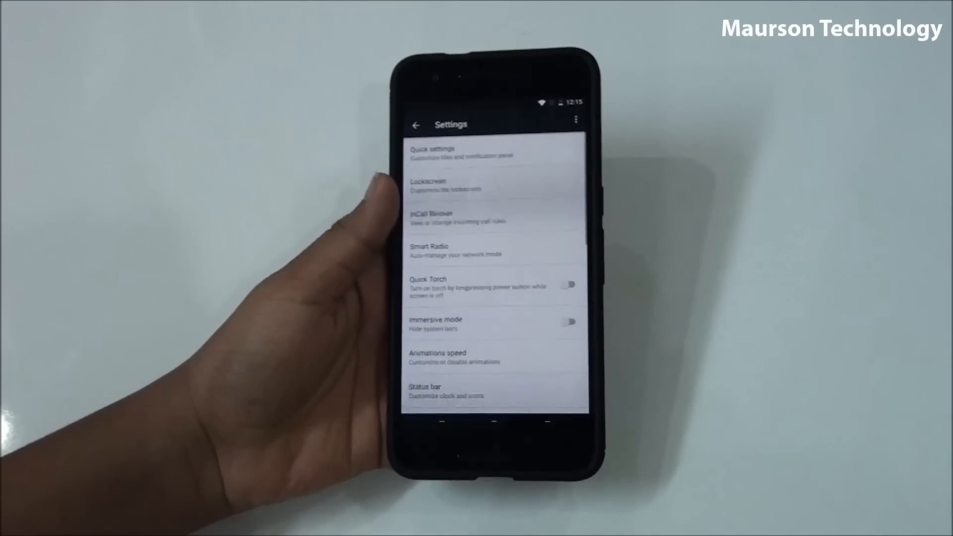
- Enable 'Double tap to sleep' in the Lockscreen settings and go back
click(428, 185)
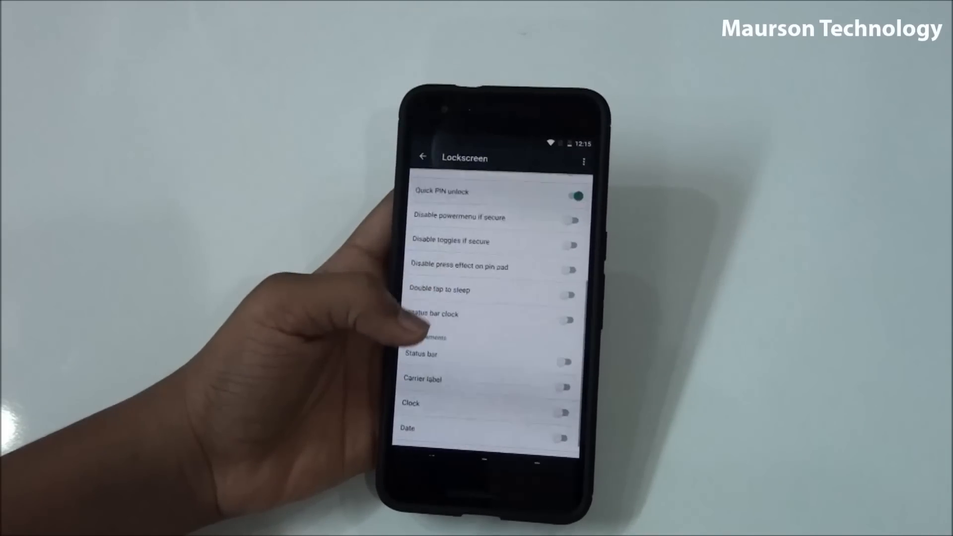
scroll(down, 3)
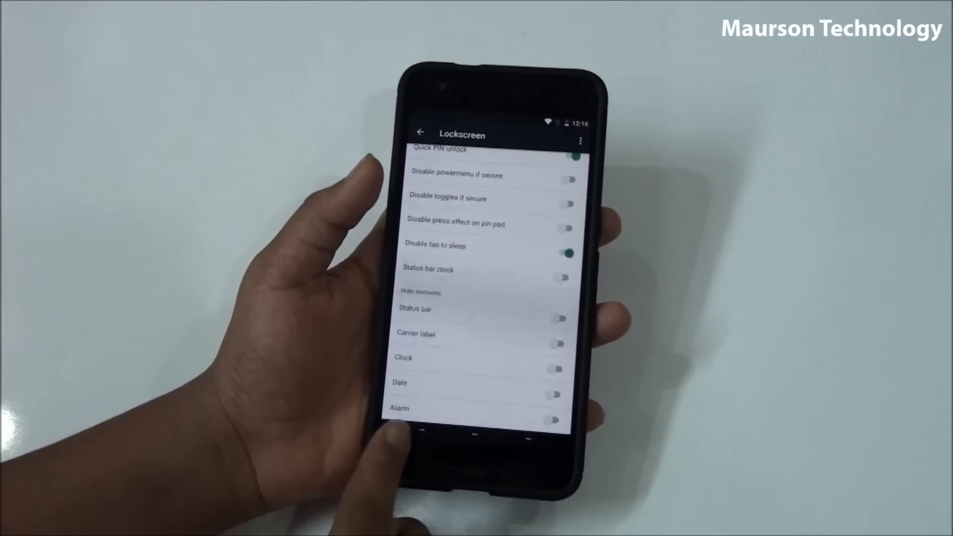
click(419, 132)
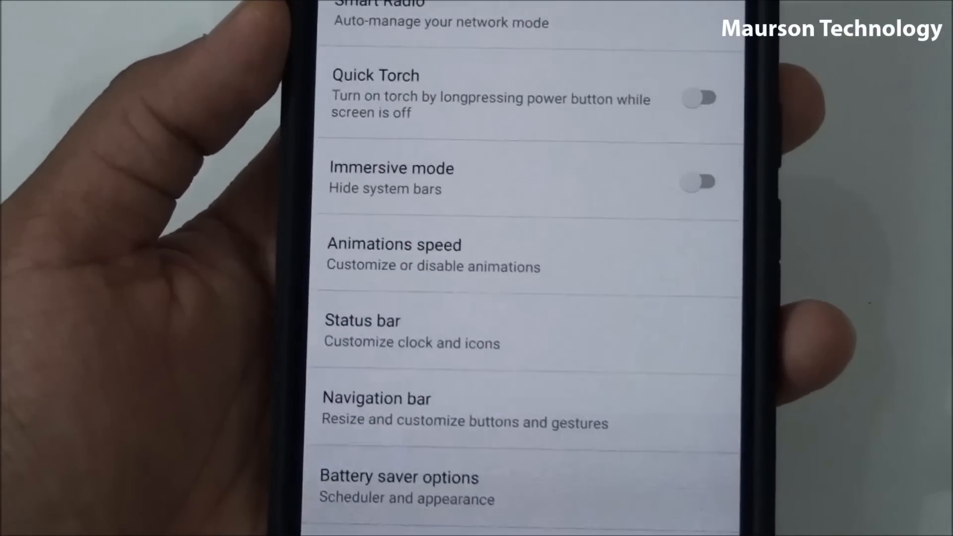
- Scroll down and set the clear-all-recents button position to Bottom-Right
scroll(down, 3)
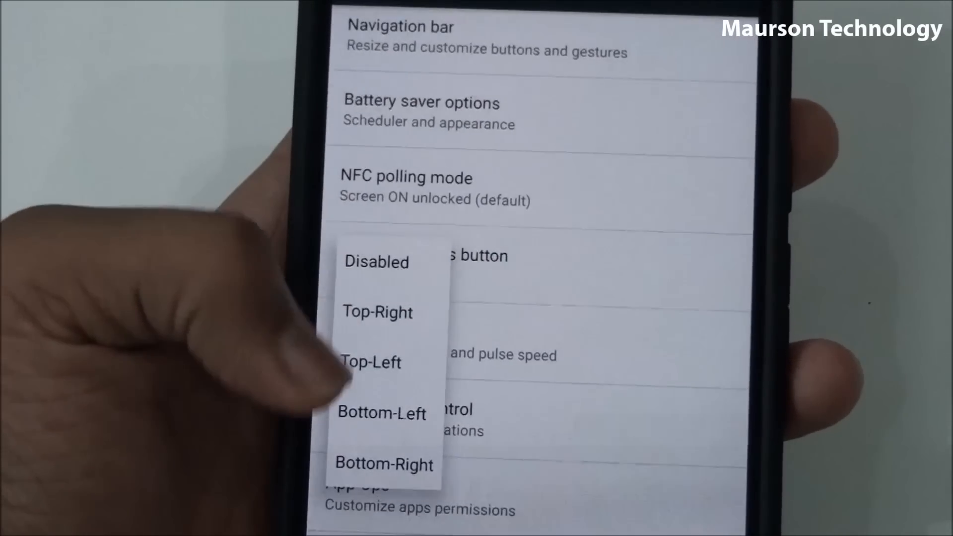
click(384, 464)
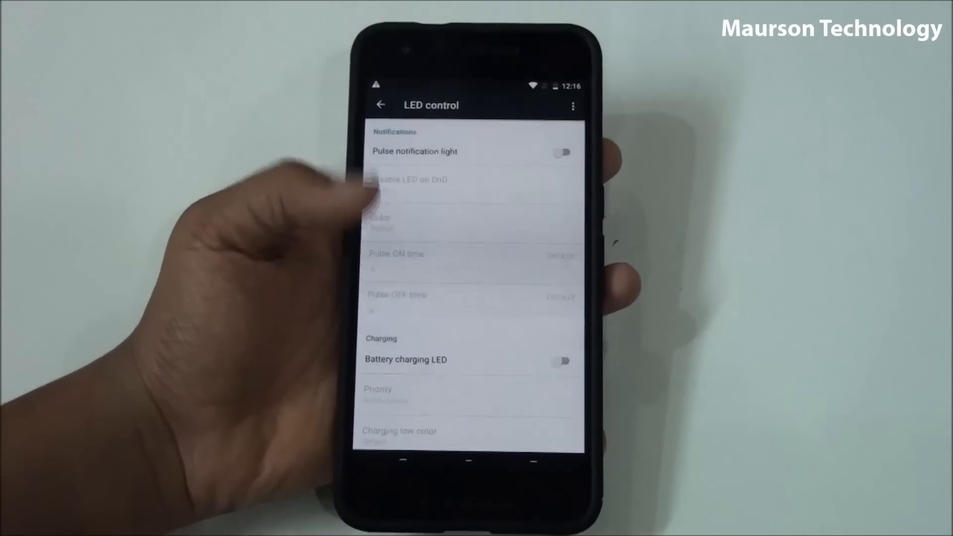
- Leave LED control, view the per-app settings app list, and go back
click(381, 105)
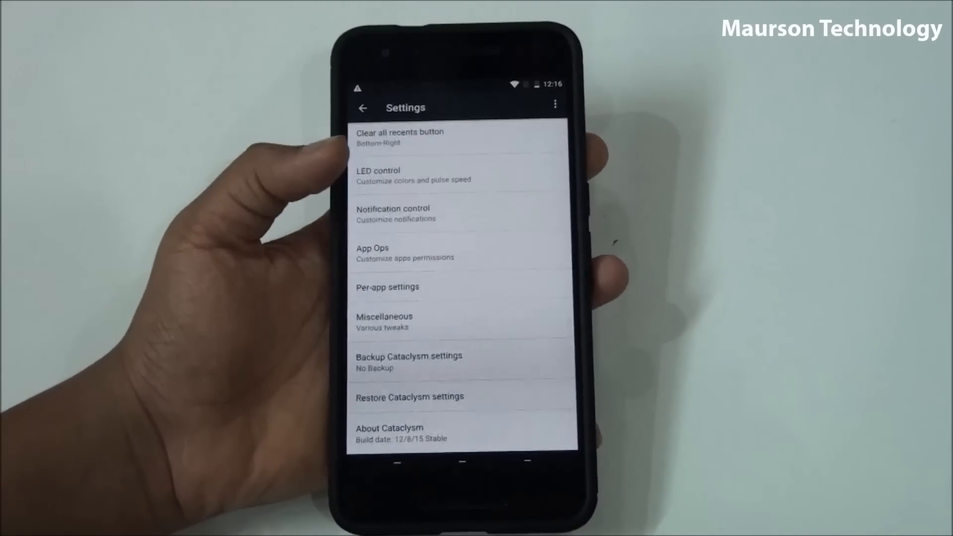
click(387, 287)
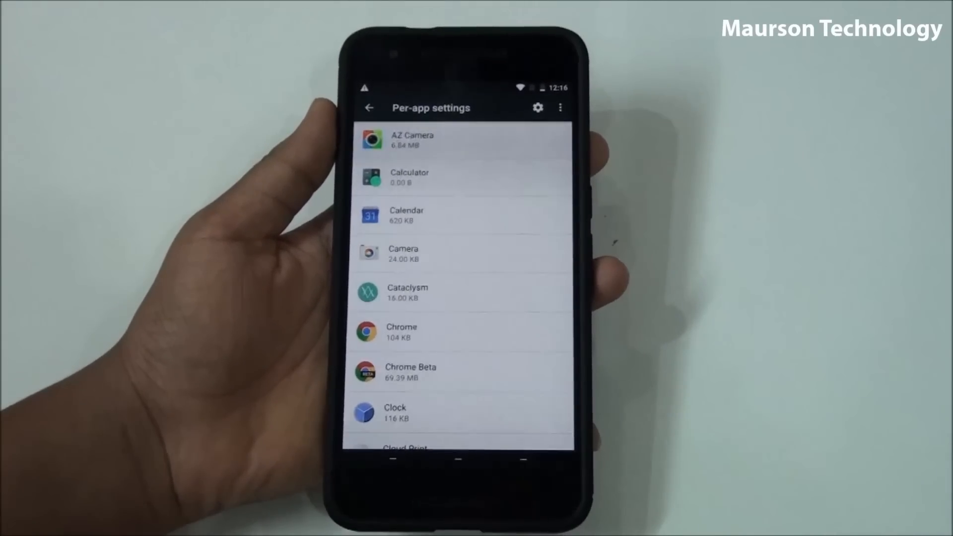
click(368, 108)
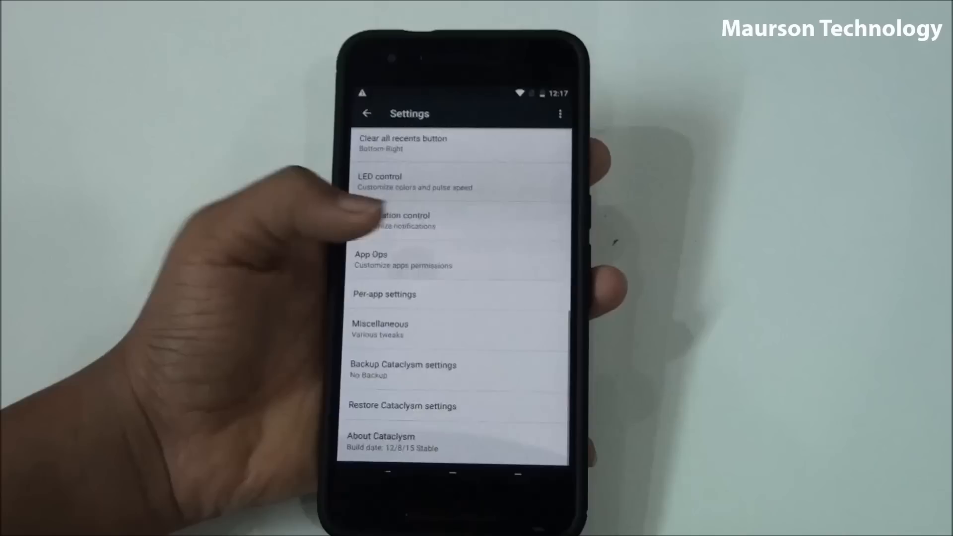
click(379, 328)
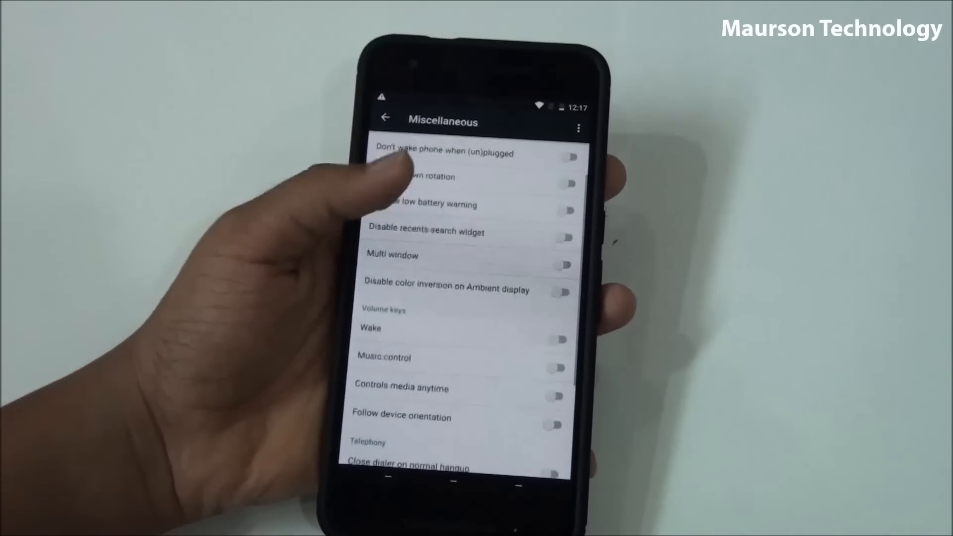
scroll(down, 3)
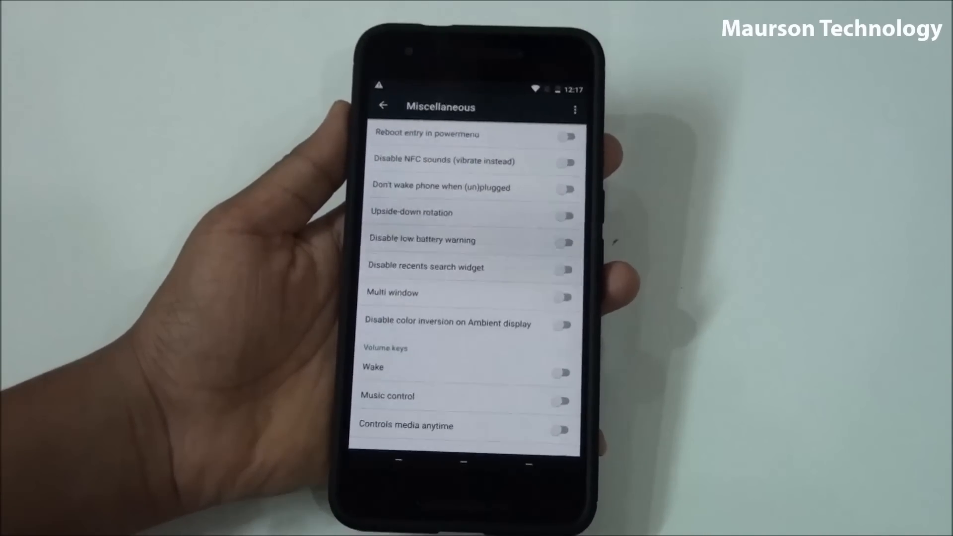
click(383, 106)
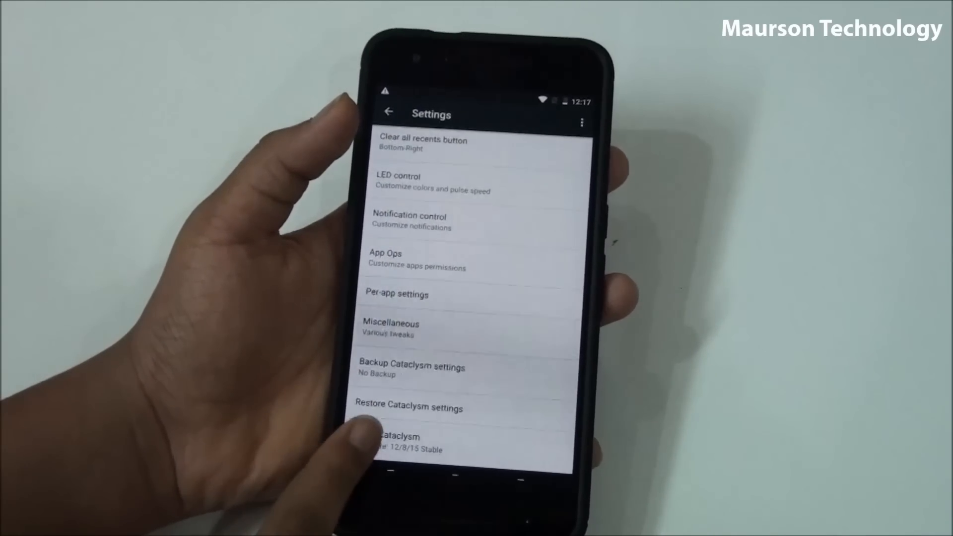
click(389, 441)
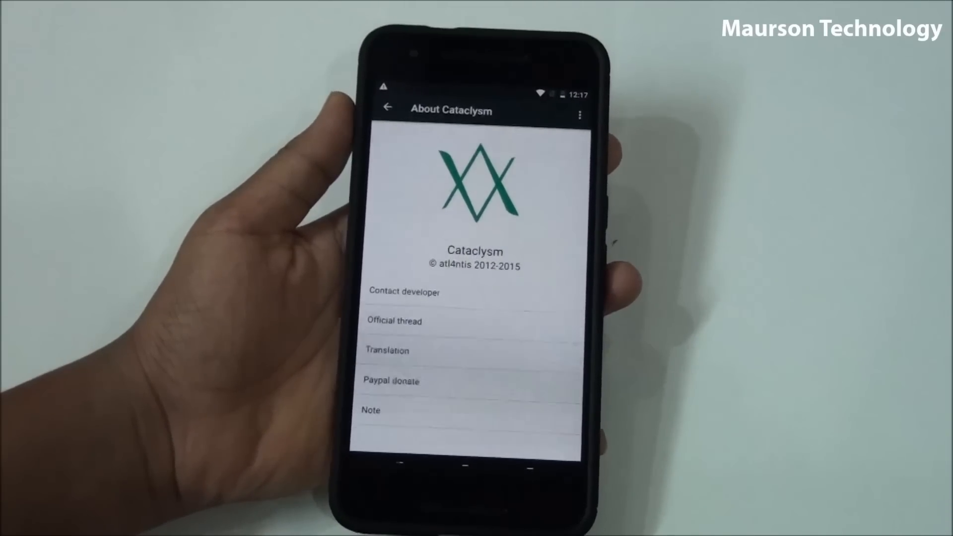
click(387, 107)
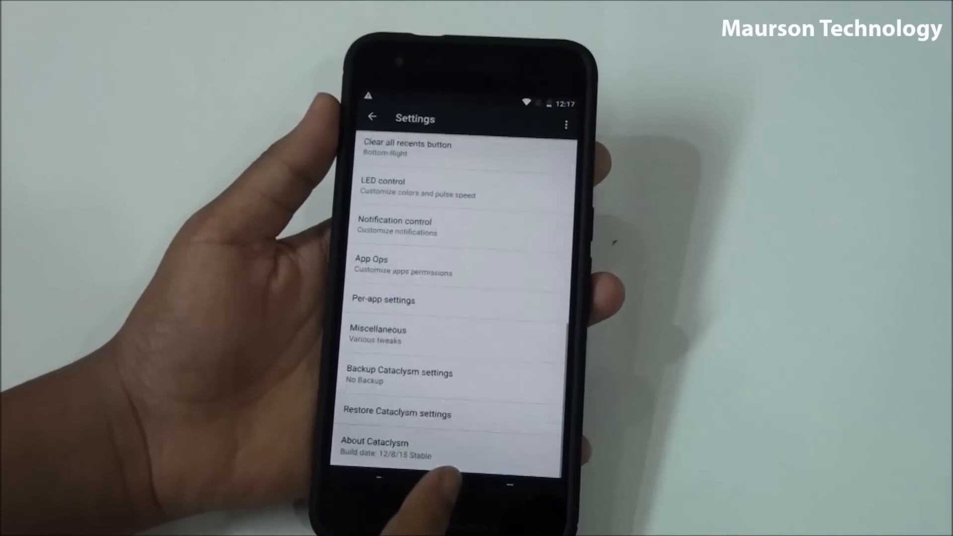